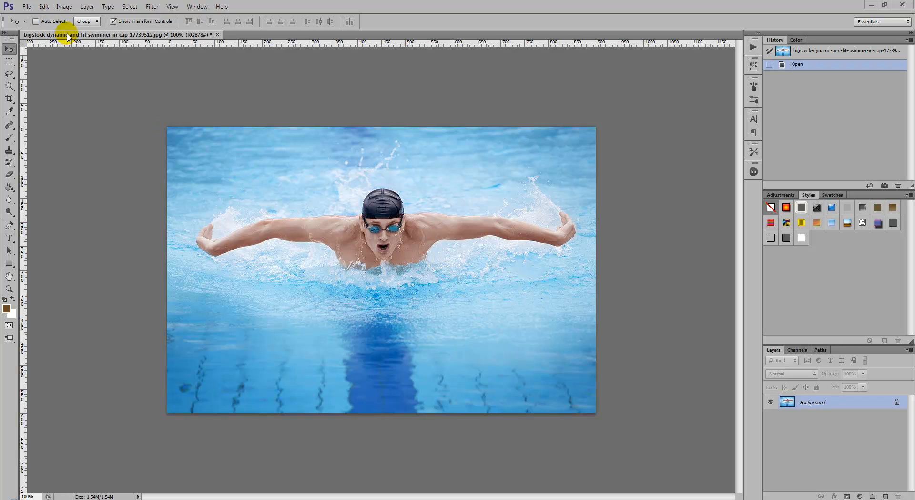
Bring up HDR Toning from Image > Adjustments on the swimmer photo.
{"action": "left_click", "coordinate": [64, 7]}
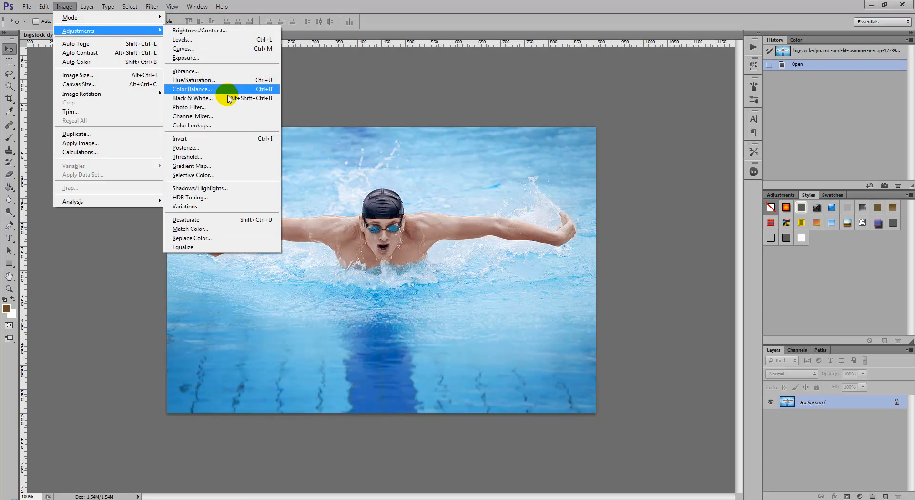
{"action": "left_click", "coordinate": [190, 197]}
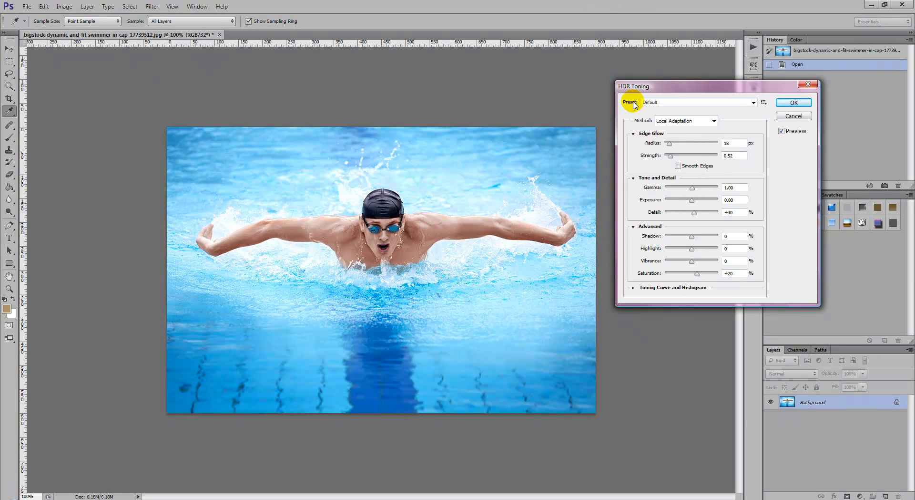
{"action": "mouse_move", "coordinate": [651, 124]}
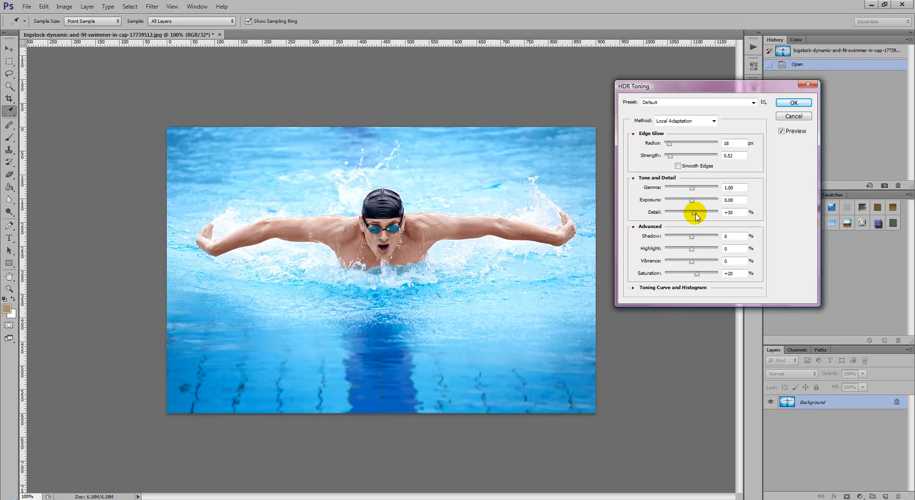
Raise the Detail slider far right of default for a crisper, grittier swimmer preview.
{"action": "left_click_drag", "start_coordinate": [692, 211], "coordinate": [704, 212]}
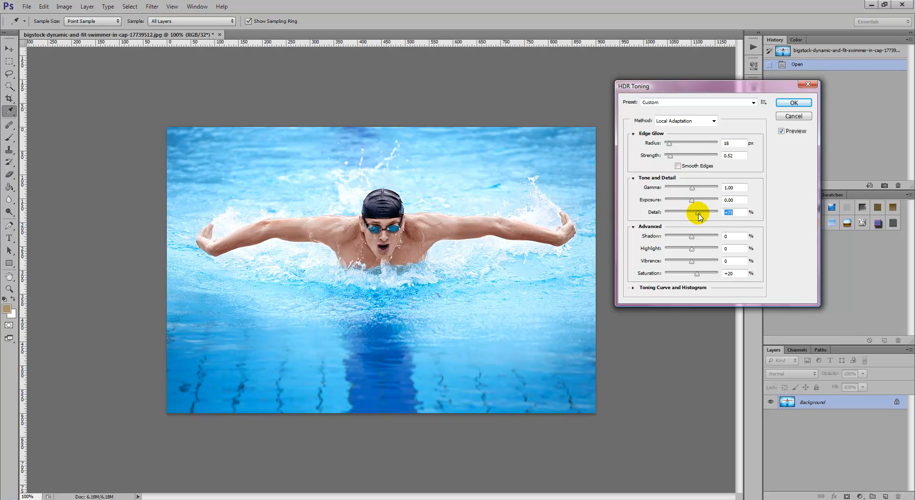
{"action": "left_click_drag", "start_coordinate": [693, 212], "coordinate": [710, 212]}
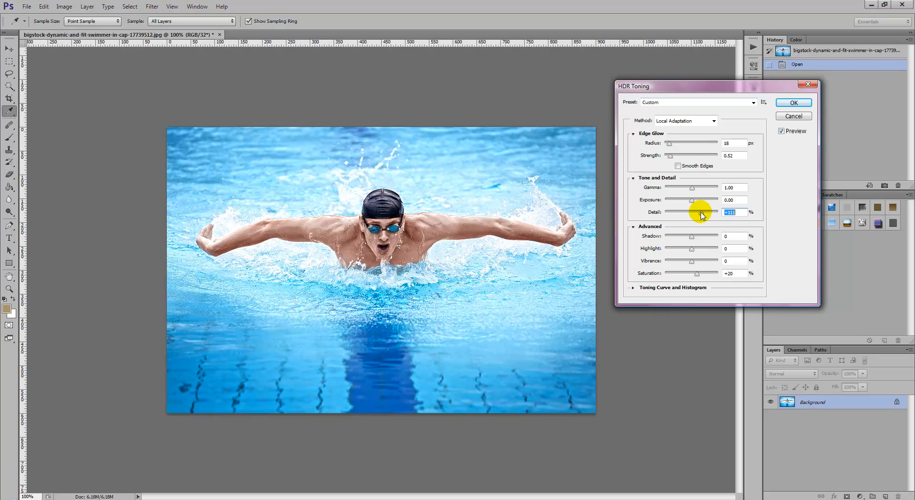
{"action": "left_click_drag", "start_coordinate": [692, 212], "coordinate": [710, 212]}
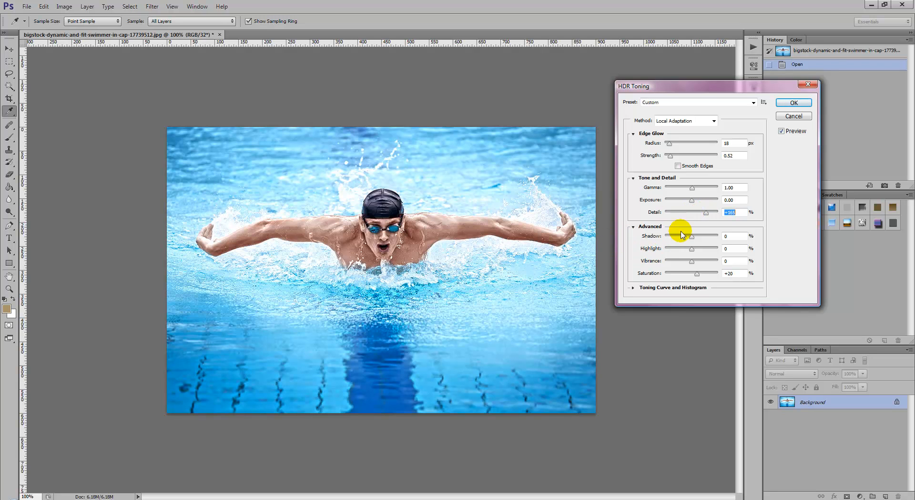
{"action": "mouse_move", "coordinate": [706, 221]}
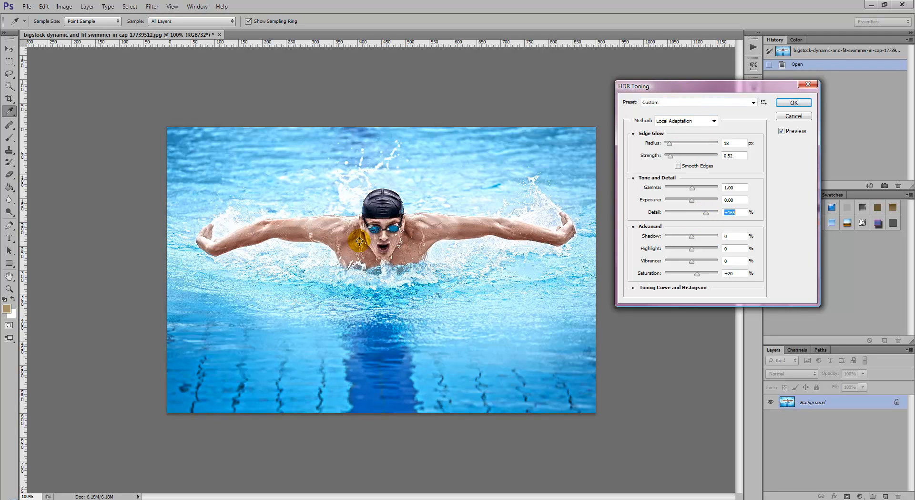
{"action": "mouse_move", "coordinate": [490, 254]}
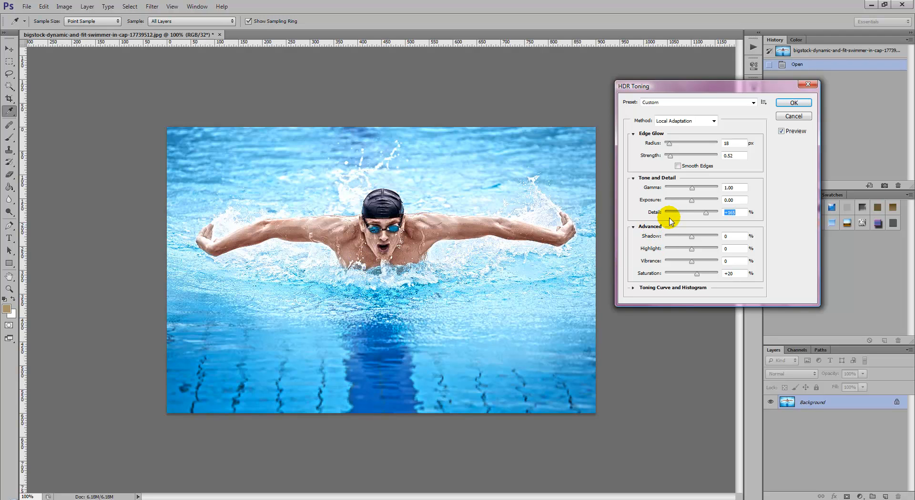
{"action": "mouse_move", "coordinate": [631, 241]}
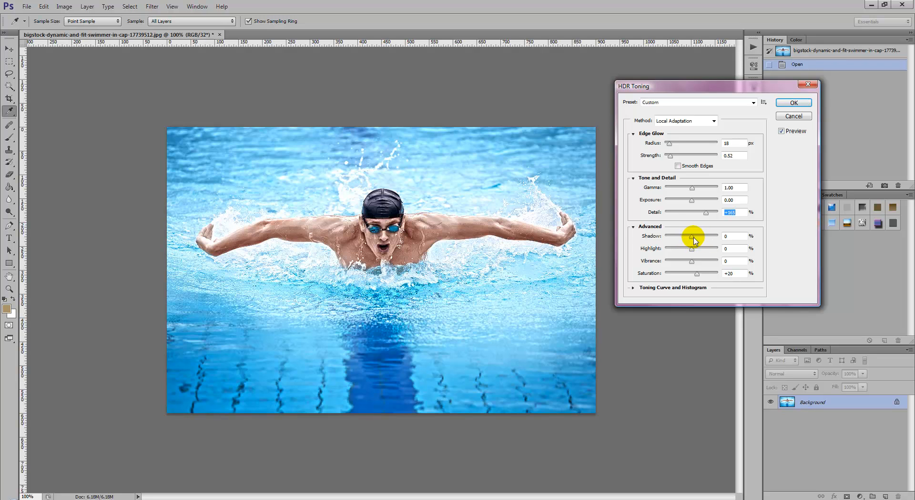
{"action": "mouse_move", "coordinate": [652, 236]}
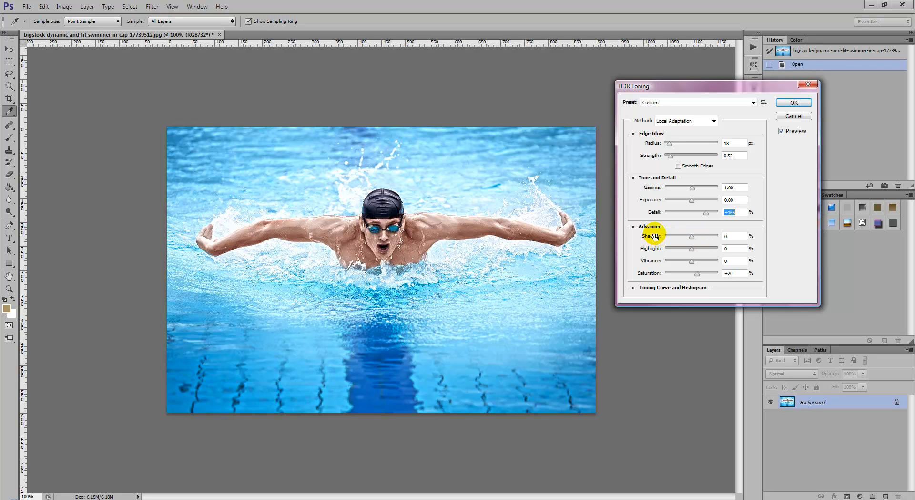
{"action": "mouse_move", "coordinate": [649, 273]}
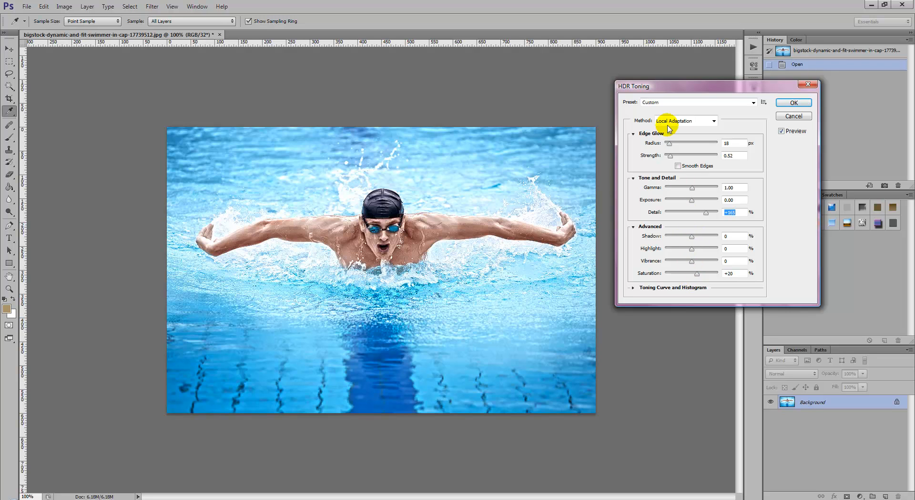
Browse the Preset list, keep Custom, and commit the HDR Toning with OK.
{"action": "left_click", "coordinate": [695, 102]}
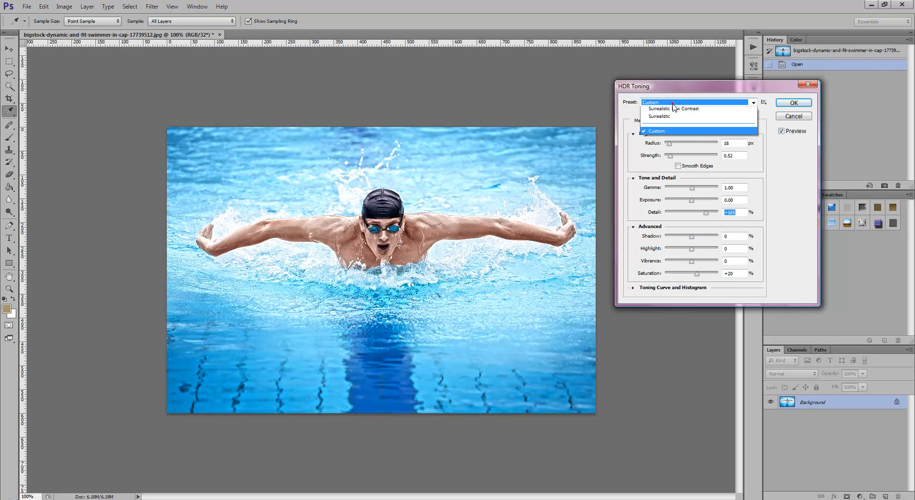
{"action": "left_click", "coordinate": [696, 102]}
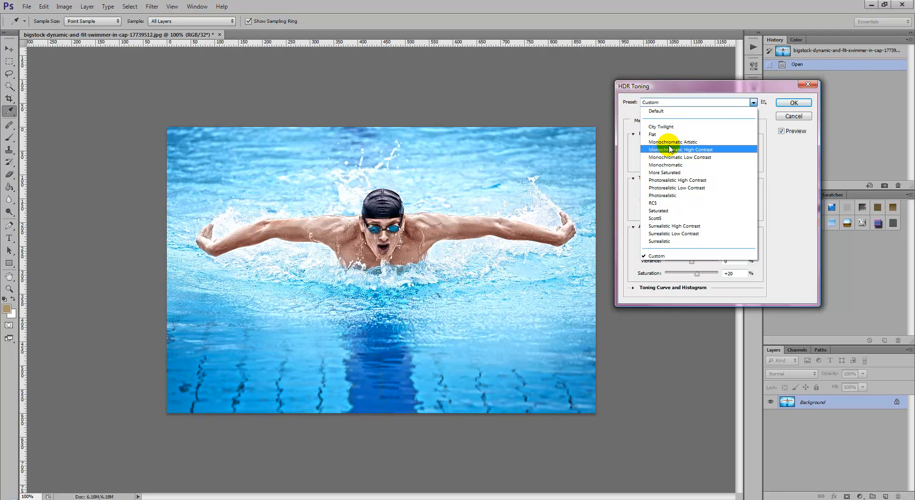
{"action": "mouse_move", "coordinate": [666, 135]}
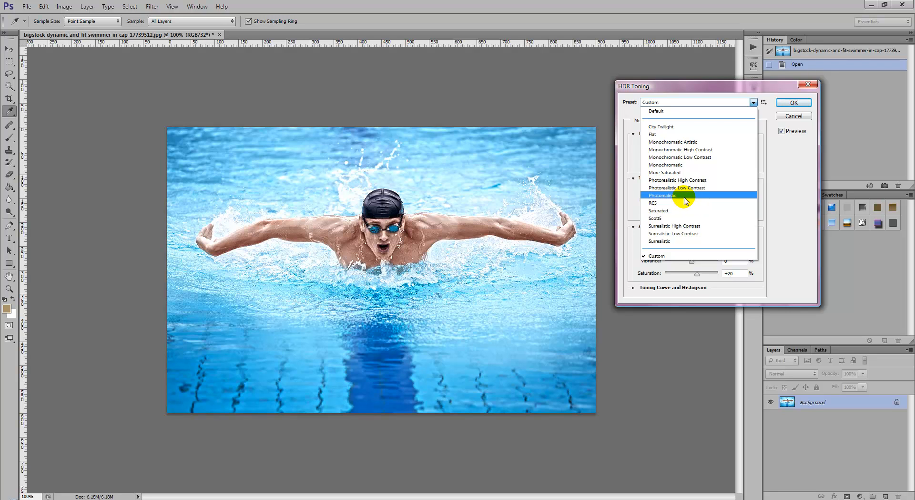
{"action": "left_click", "coordinate": [661, 194]}
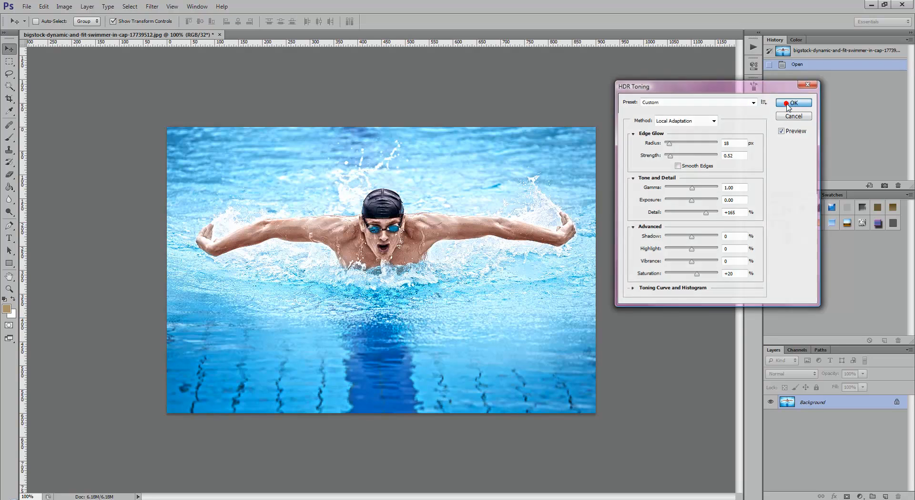
{"action": "left_click", "coordinate": [793, 103]}
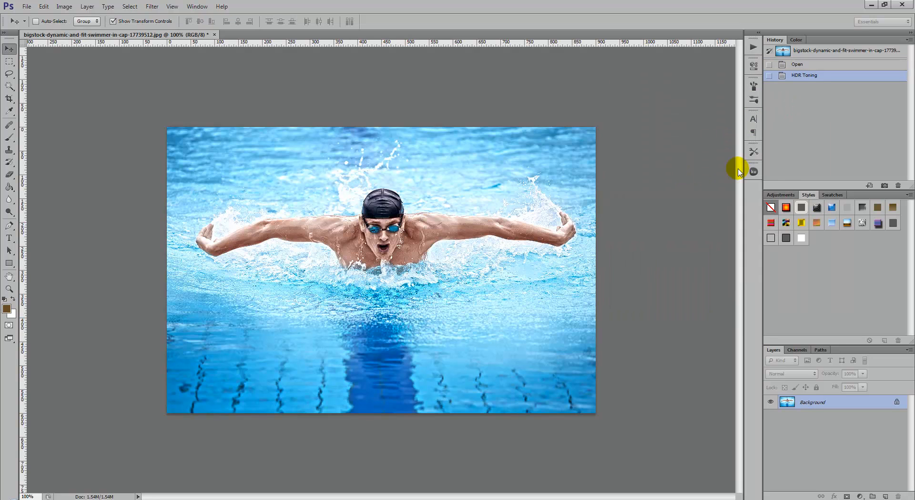